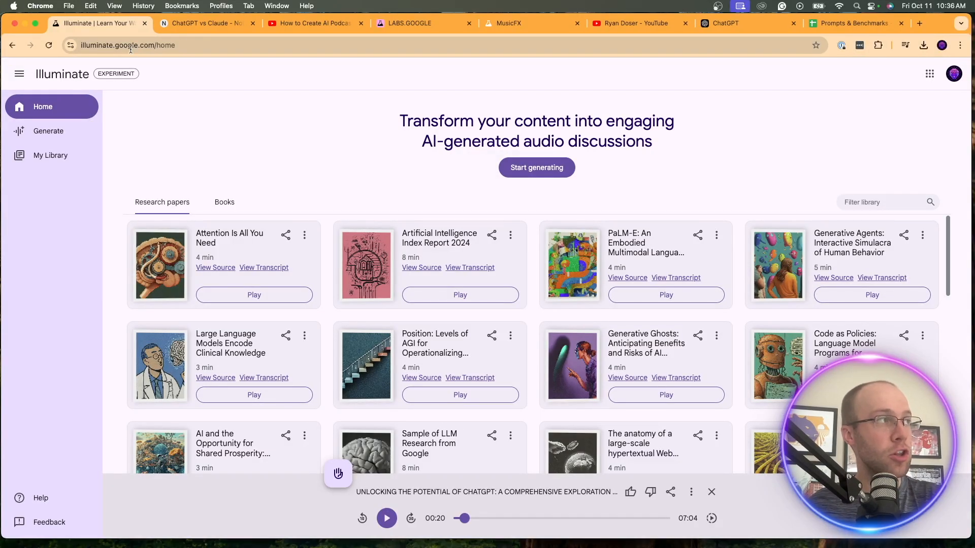
Play the ChatGPT audio discussion from the bottom player and pause it again at 0:34
{"action": "left_click", "coordinate": [129, 45]}
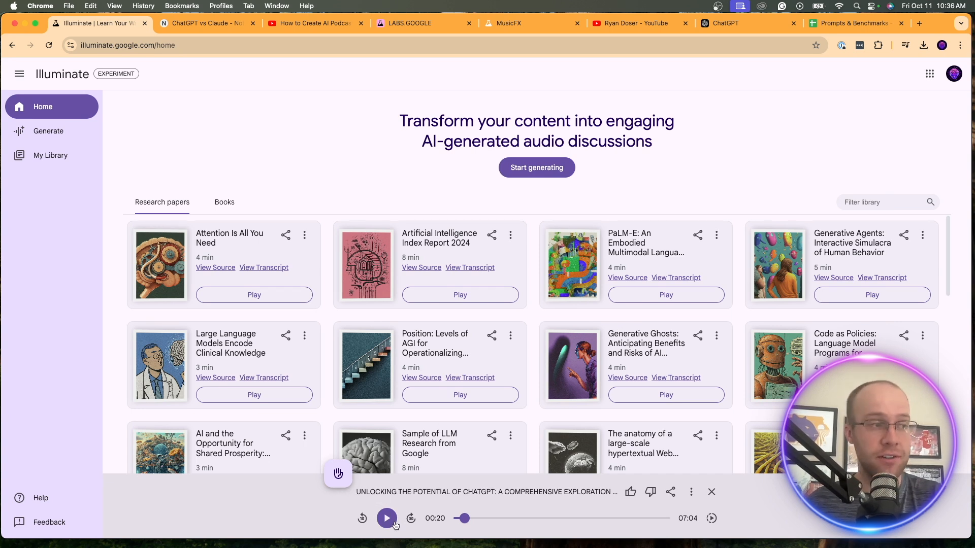
{"action": "left_click", "coordinate": [386, 518]}
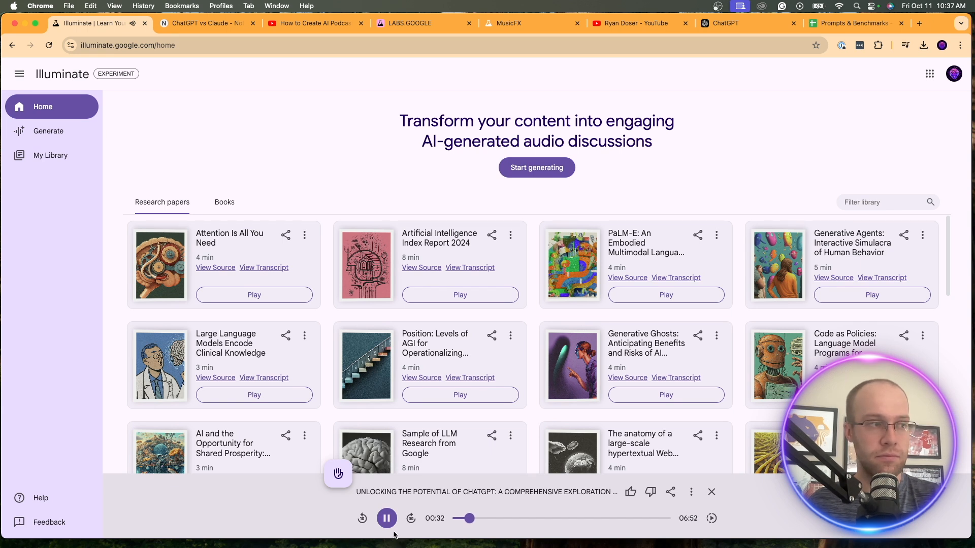
{"action": "left_click", "coordinate": [386, 518]}
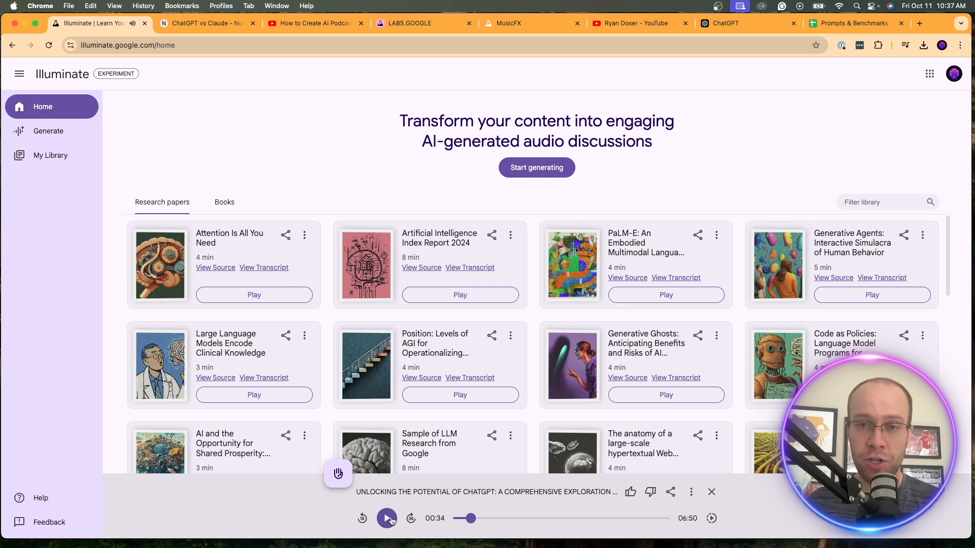
Download the ChatGPT discussion as MP3 from the player menu, then cancel the share's save-required prompt
{"action": "left_click", "coordinate": [690, 491]}
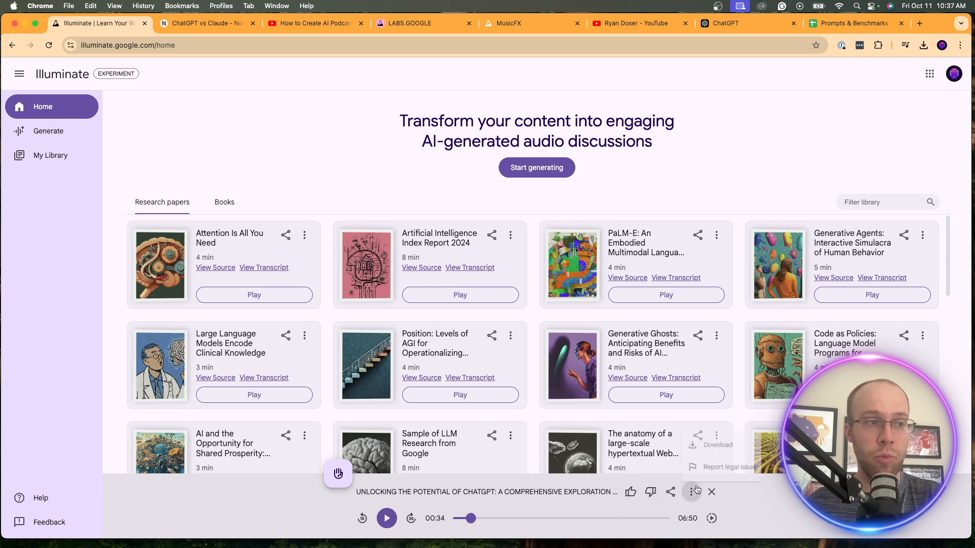
{"action": "left_click", "coordinate": [716, 445]}
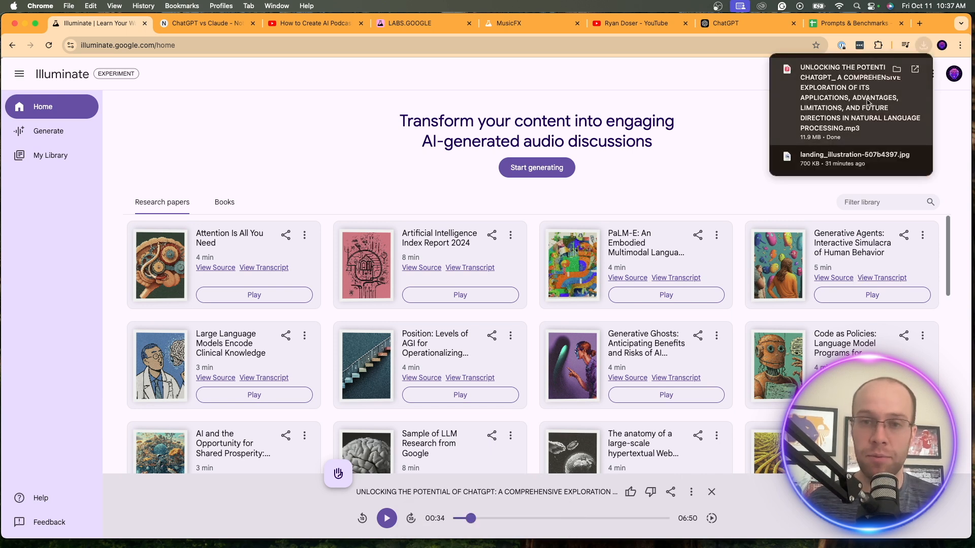
{"action": "mouse_move", "coordinate": [697, 336]}
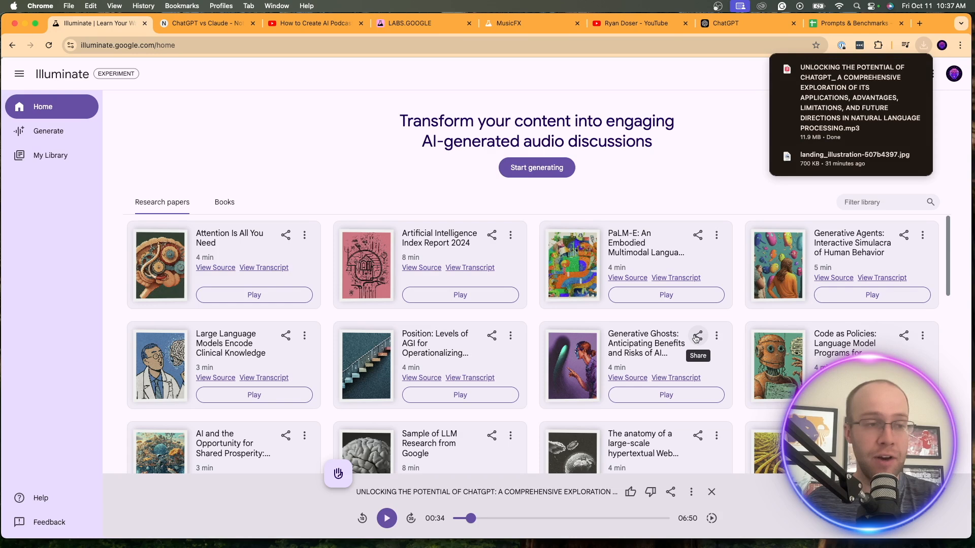
{"action": "left_click", "coordinate": [696, 336]}
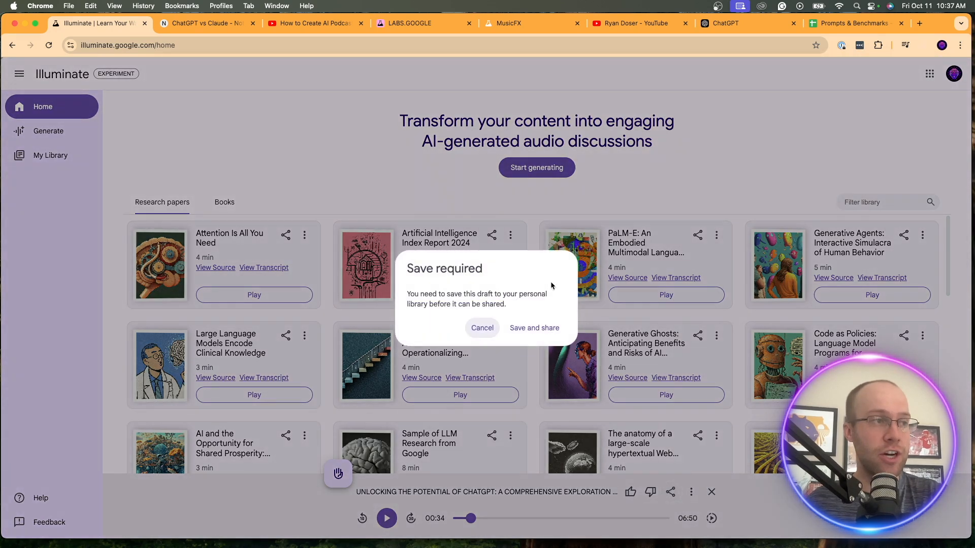
{"action": "left_click", "coordinate": [481, 328]}
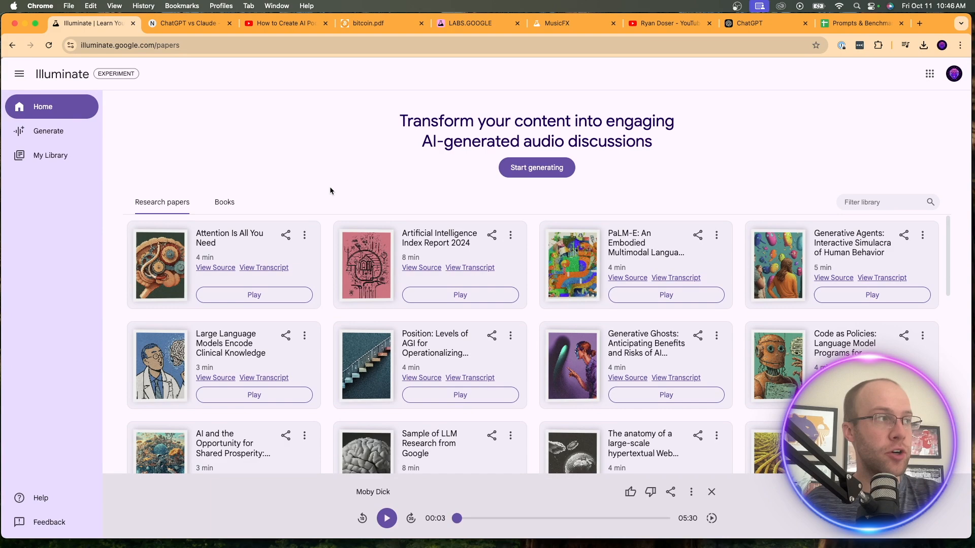
{"action": "scroll", "scroll_direction": "down", "scroll_amount": 3}
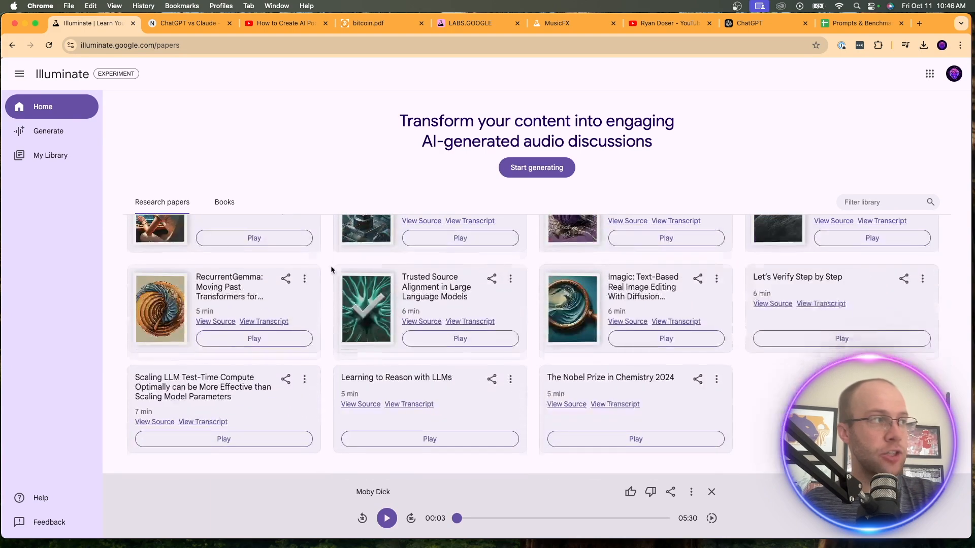
{"action": "left_click", "coordinate": [224, 202]}
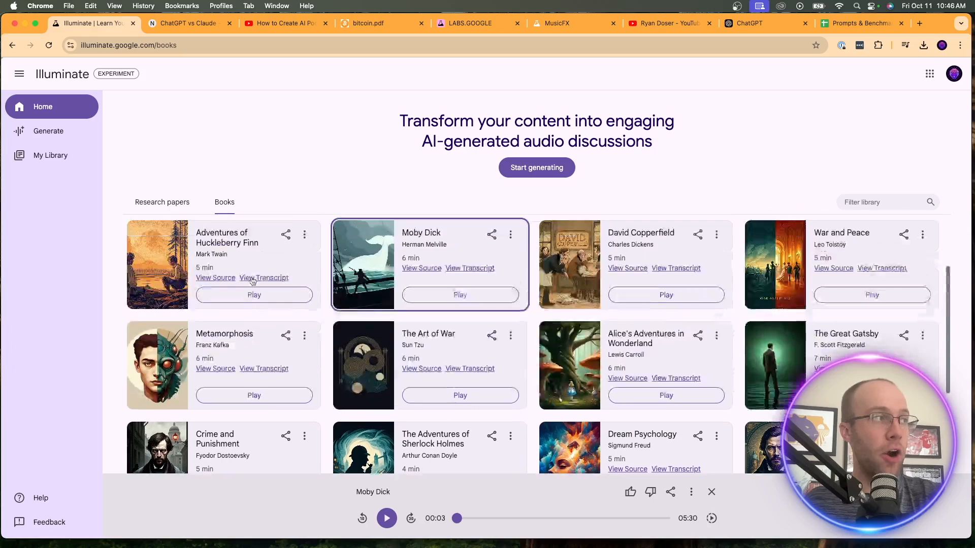
{"action": "left_click", "coordinate": [162, 202]}
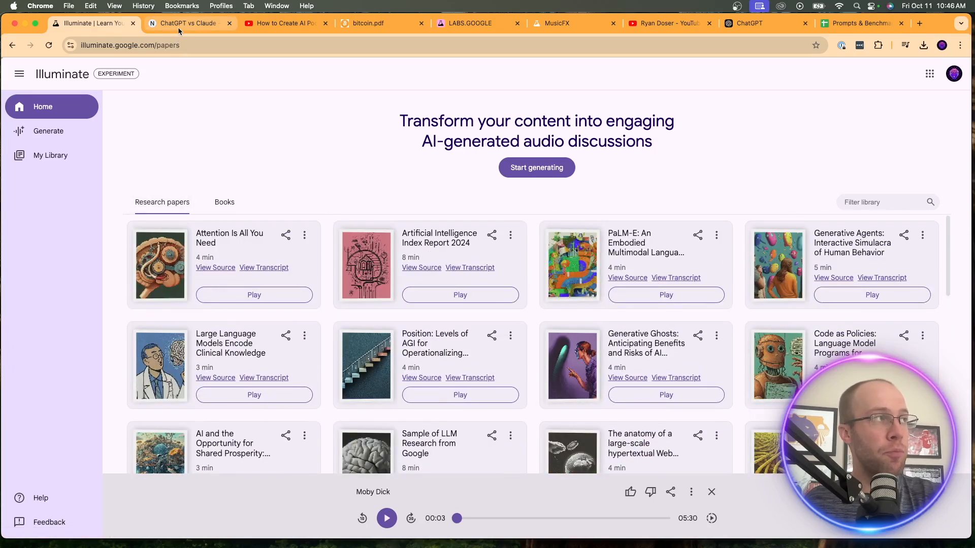
{"action": "left_click", "coordinate": [190, 23]}
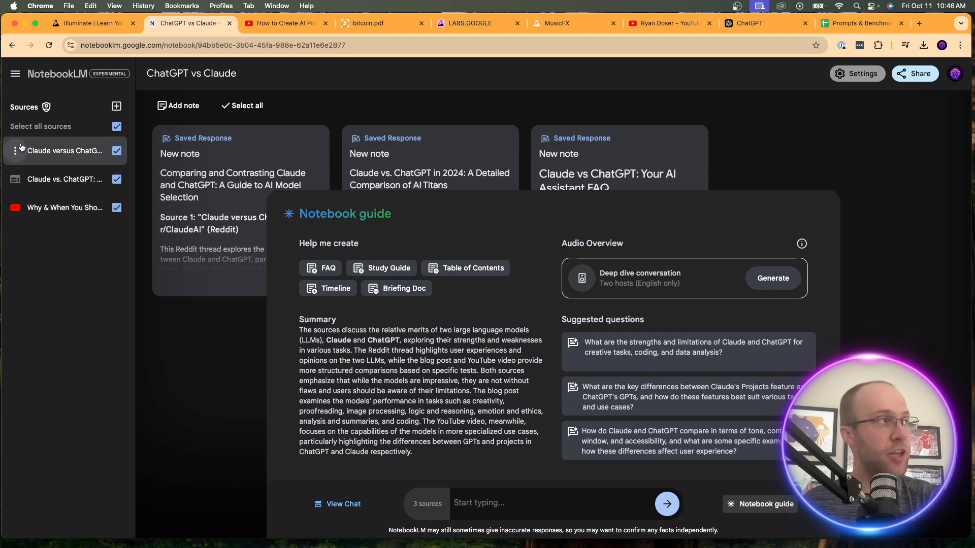
{"action": "left_click", "coordinate": [93, 23]}
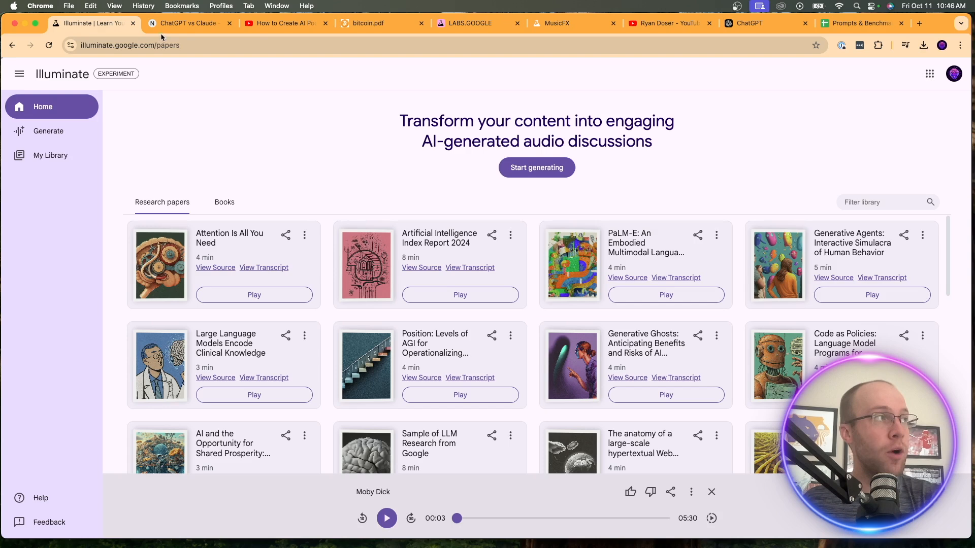
{"action": "left_click", "coordinate": [187, 23]}
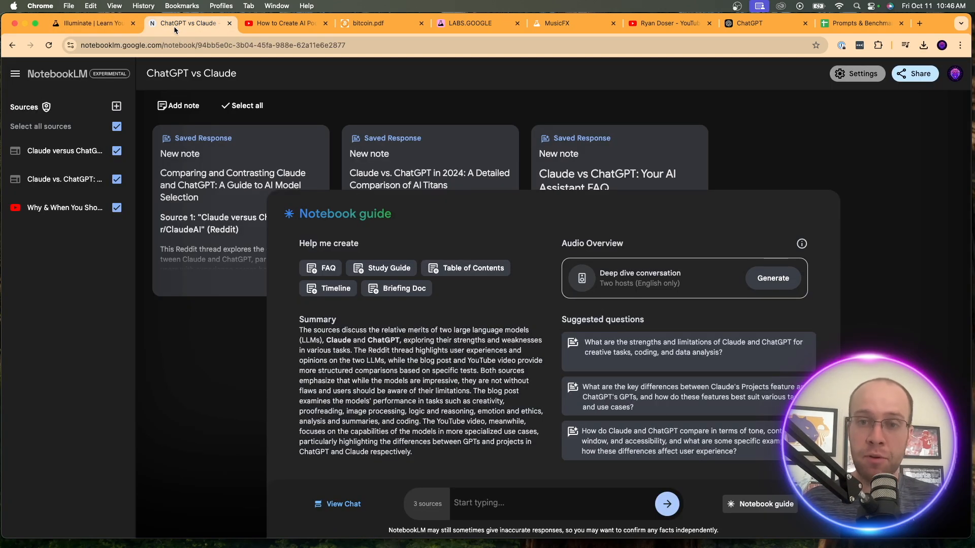
{"action": "left_click", "coordinate": [94, 23]}
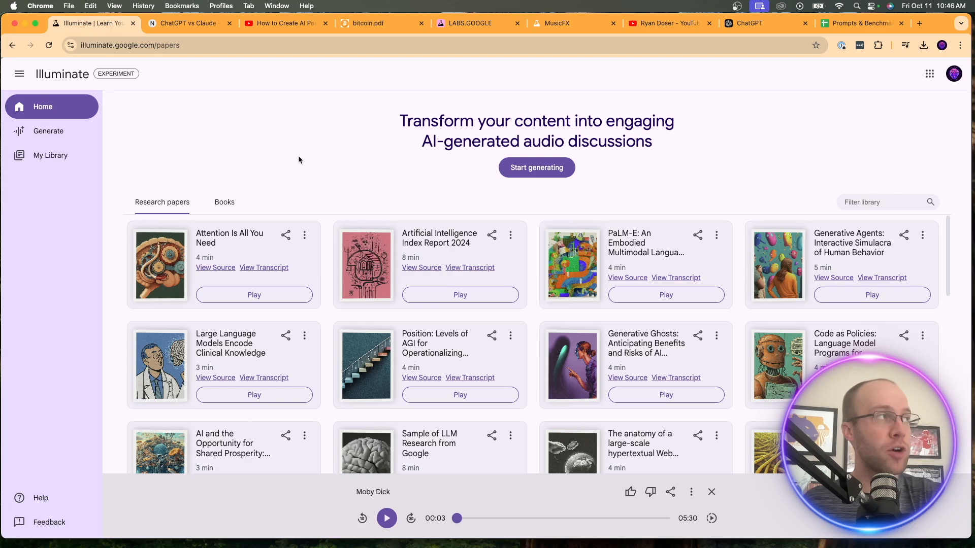
{"action": "mouse_move", "coordinate": [97, 182]}
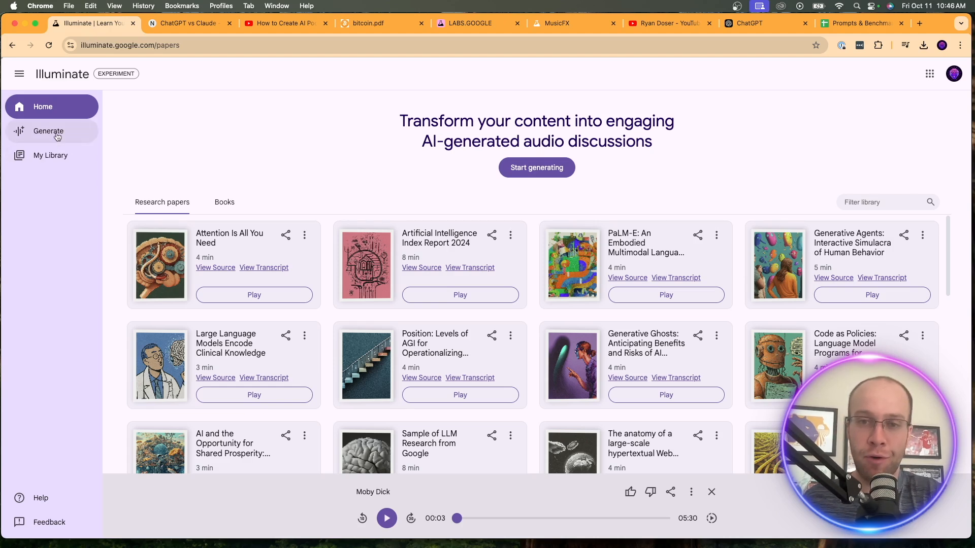
Search 'Bitcoin' in Generate and add the first four papers as sources for a new conversation
{"action": "left_click", "coordinate": [48, 131]}
{"action": "type", "text": "Bitcion"}
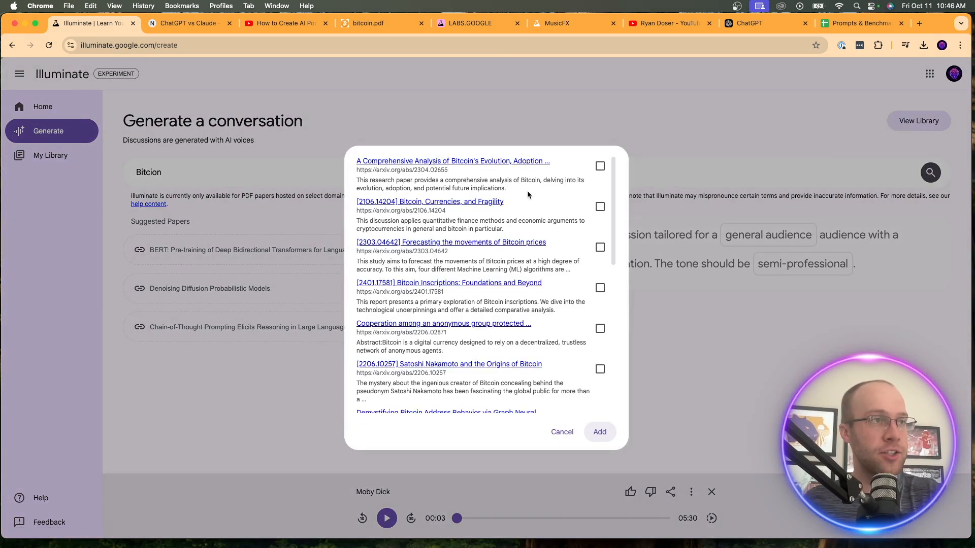
{"action": "scroll", "scroll_direction": "down", "scroll_amount": 3}
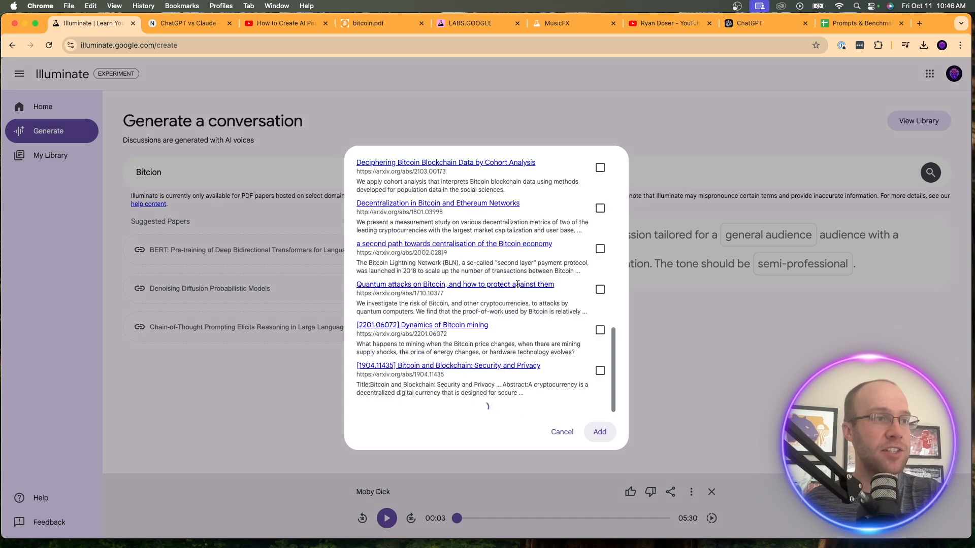
{"action": "scroll", "scroll_direction": "down", "scroll_amount": 3}
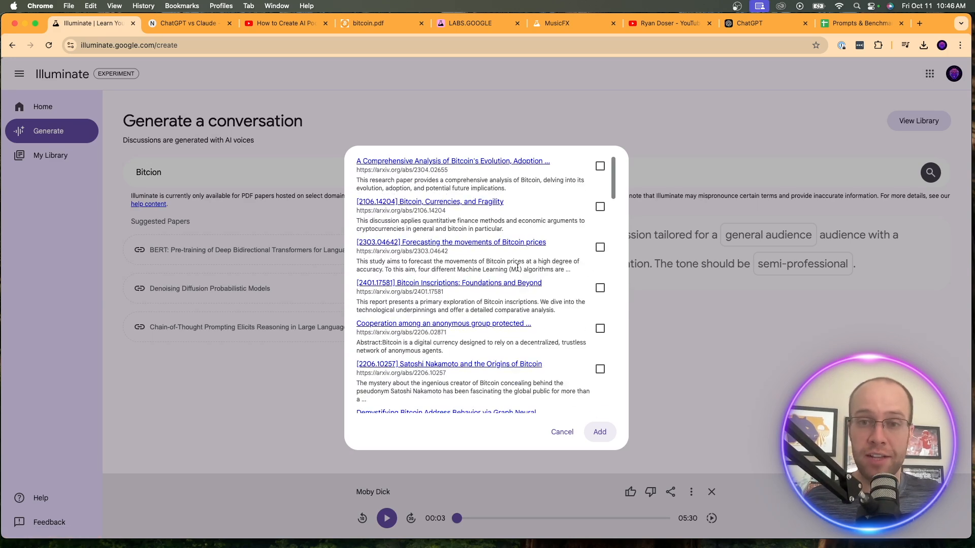
{"action": "mouse_move", "coordinate": [550, 231]}
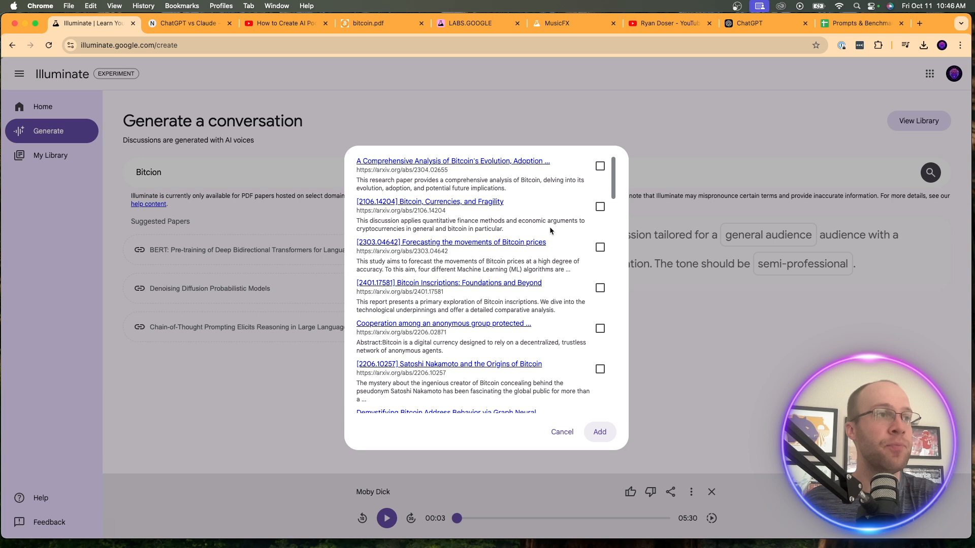
{"action": "left_click", "coordinate": [599, 166]}
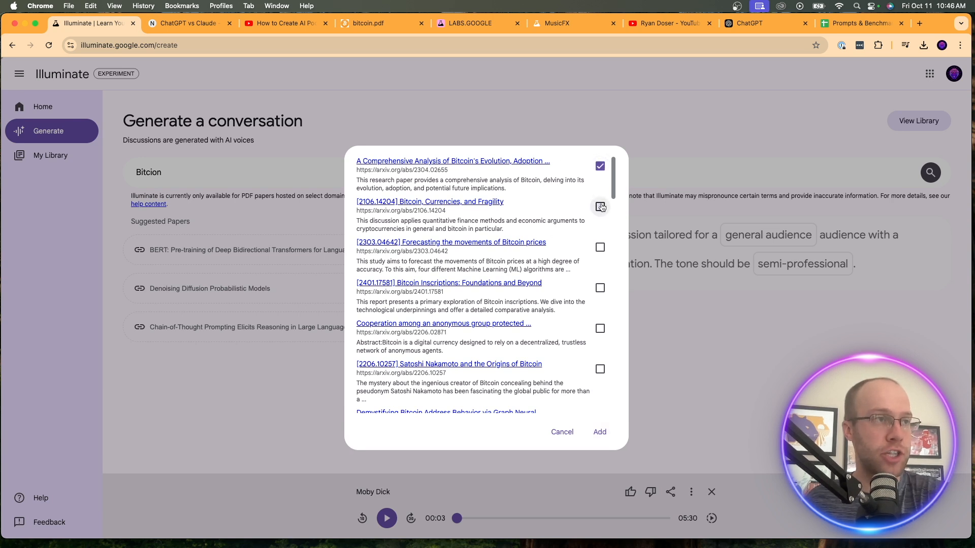
{"action": "left_click", "coordinate": [599, 287]}
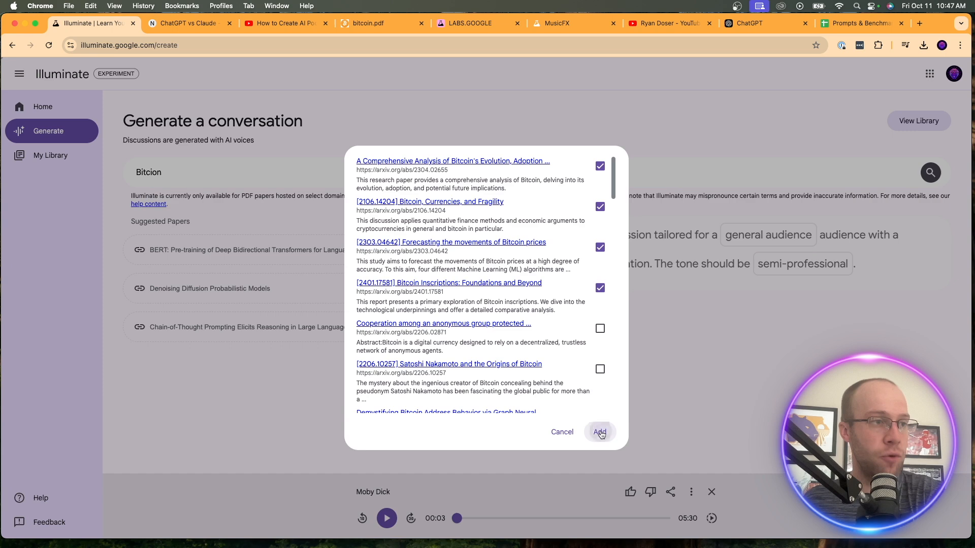
{"action": "left_click", "coordinate": [599, 432]}
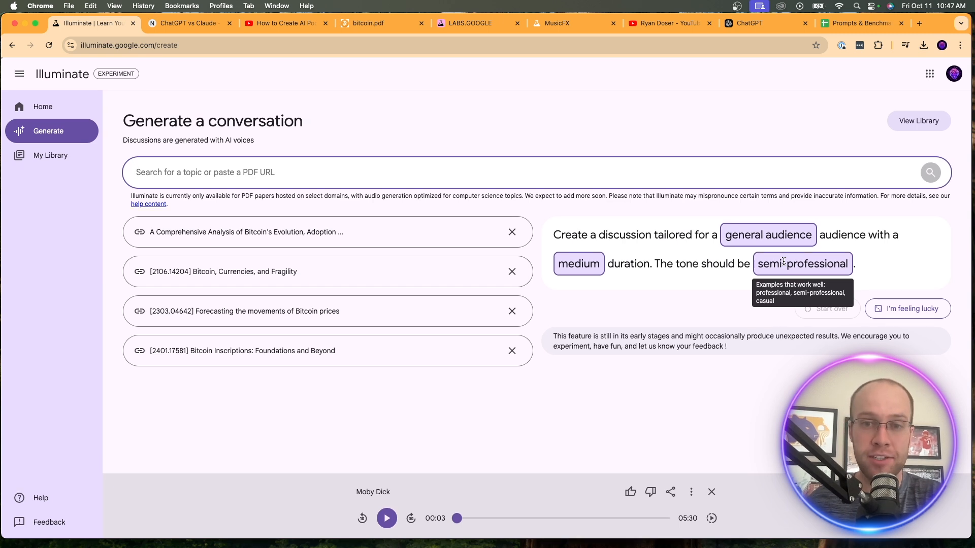
{"action": "mouse_move", "coordinate": [559, 234]}
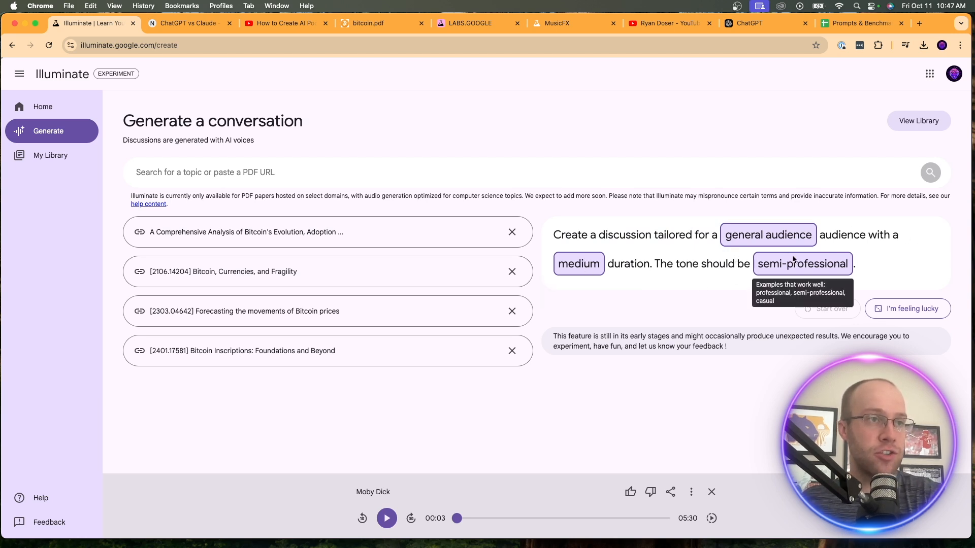
Set an advanced audience, short duration and 'non-professional' tone, starting the 'Discussion of 4 papers' draft
{"action": "double_click", "coordinate": [767, 234]}
{"action": "type", "text": "advanced"}
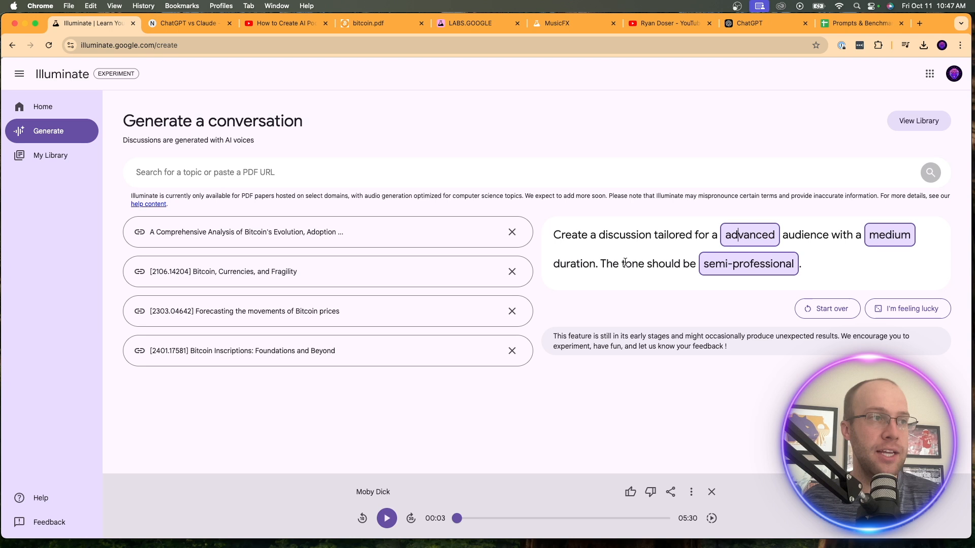
{"action": "left_click", "coordinate": [890, 235]}
{"action": "type", "text": "short"}
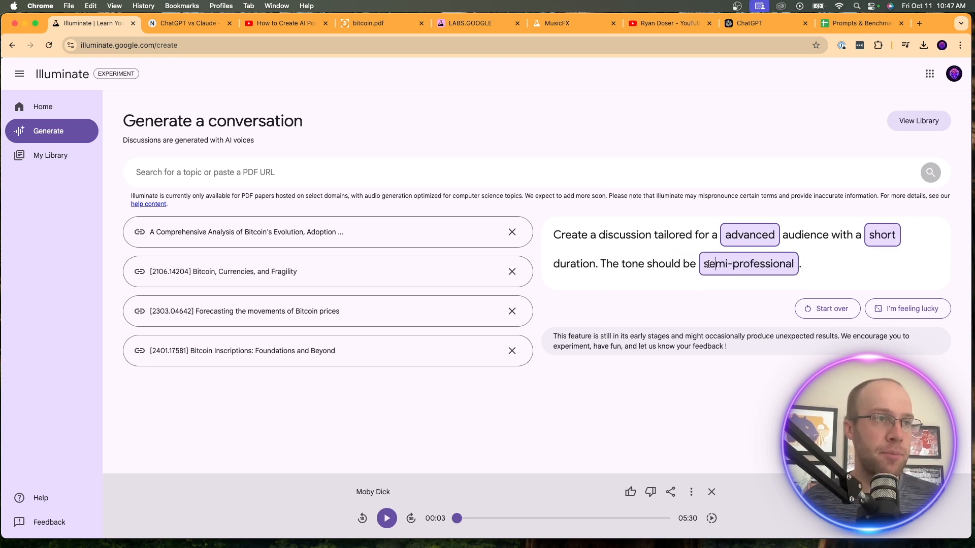
{"action": "type", "text": "non"}
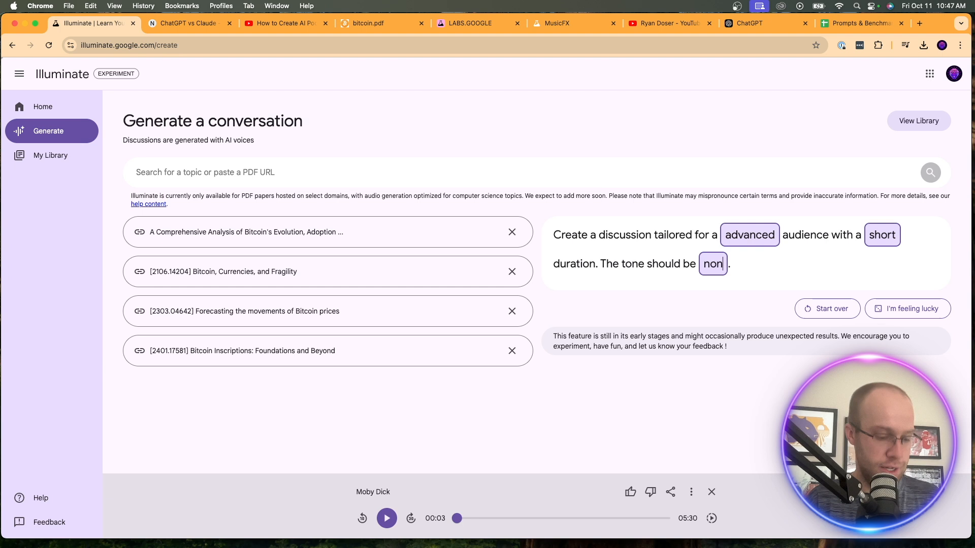
{"action": "type", "text": "-prf"}
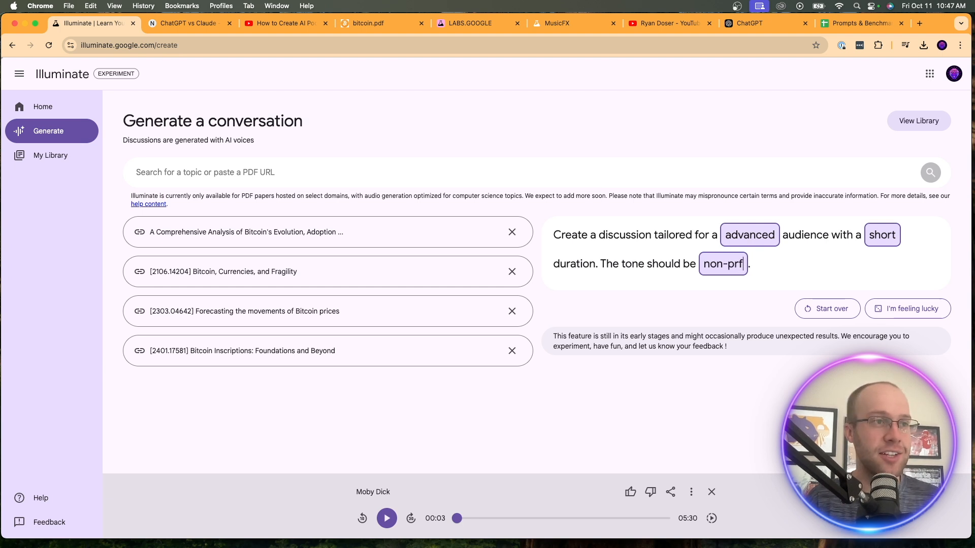
{"action": "type", "text": "essiona"}
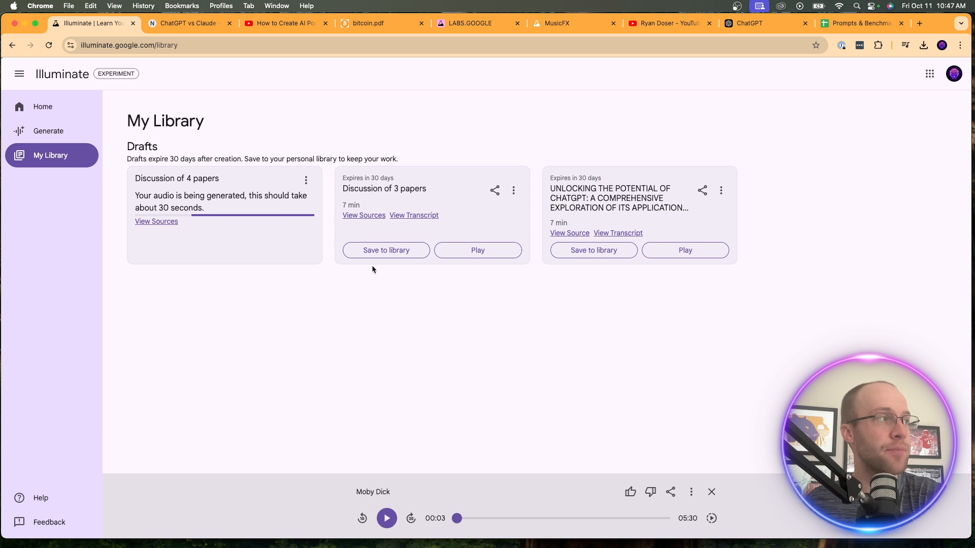
Wait in My Library while the draft finishes generating into a 6-minute audio discussion
{"action": "left_click_drag", "start_coordinate": [152, 196], "coordinate": [290, 196]}
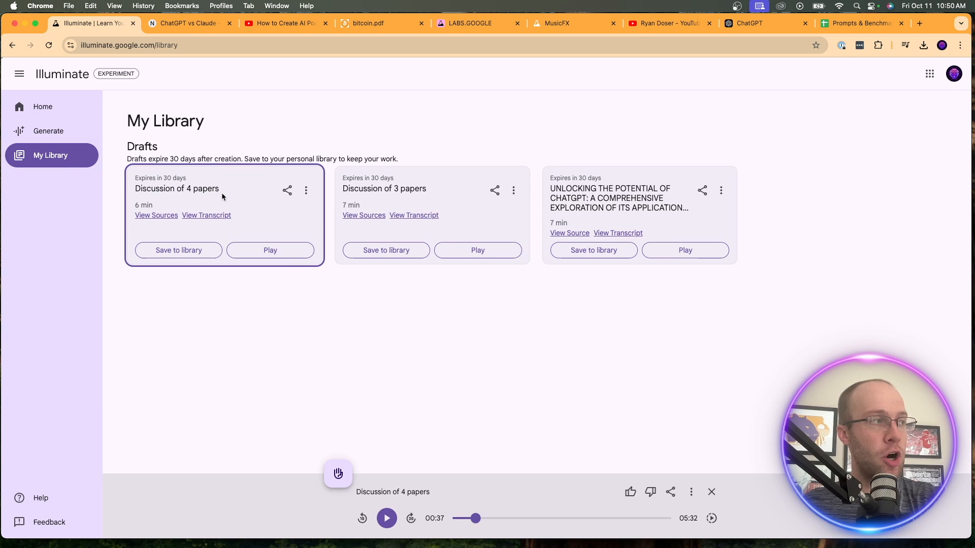
{"action": "mouse_move", "coordinate": [177, 220]}
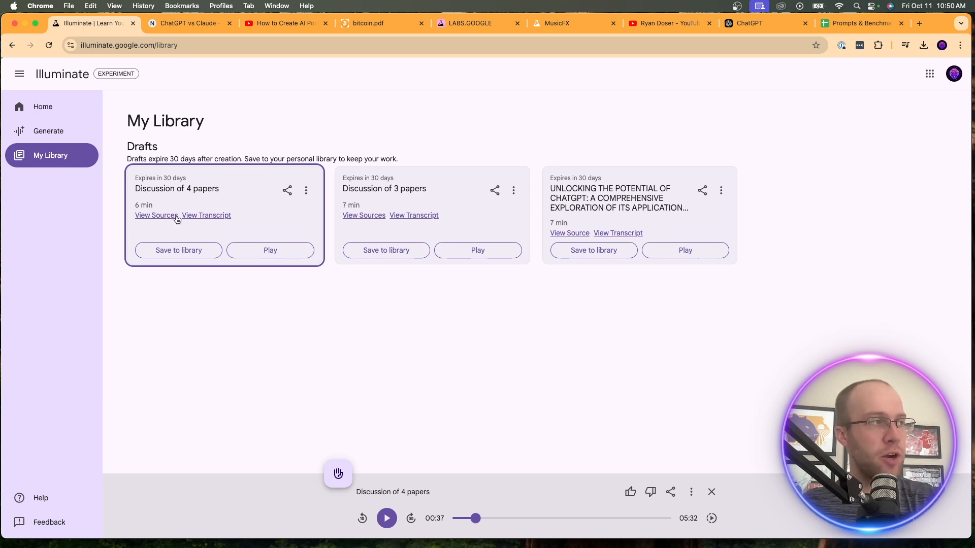
{"action": "left_click", "coordinate": [156, 215]}
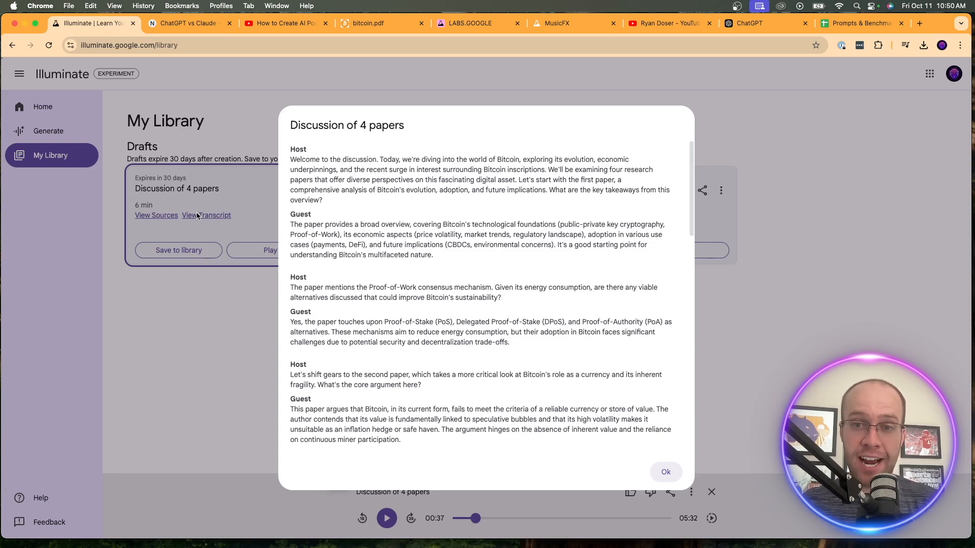
{"action": "mouse_move", "coordinate": [646, 464]}
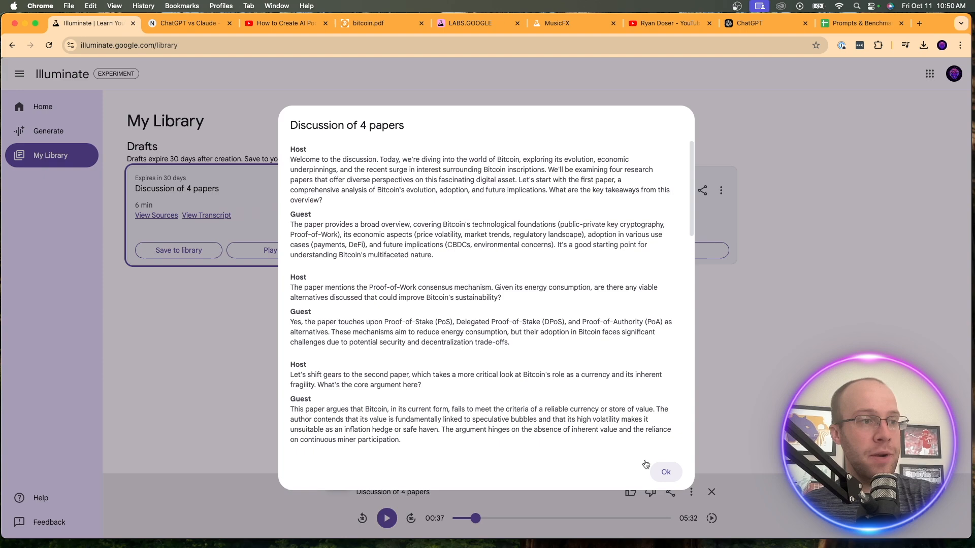
{"action": "scroll", "scroll_direction": "down", "scroll_amount": 3}
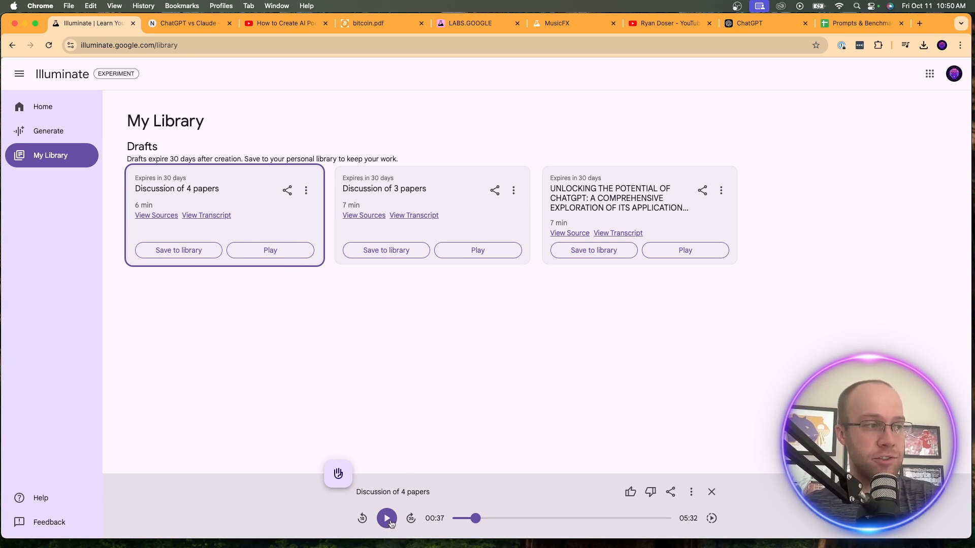
Play the 4-paper discussion, pause it around 1:10, and return to the Generate page
{"action": "left_click", "coordinate": [270, 250]}
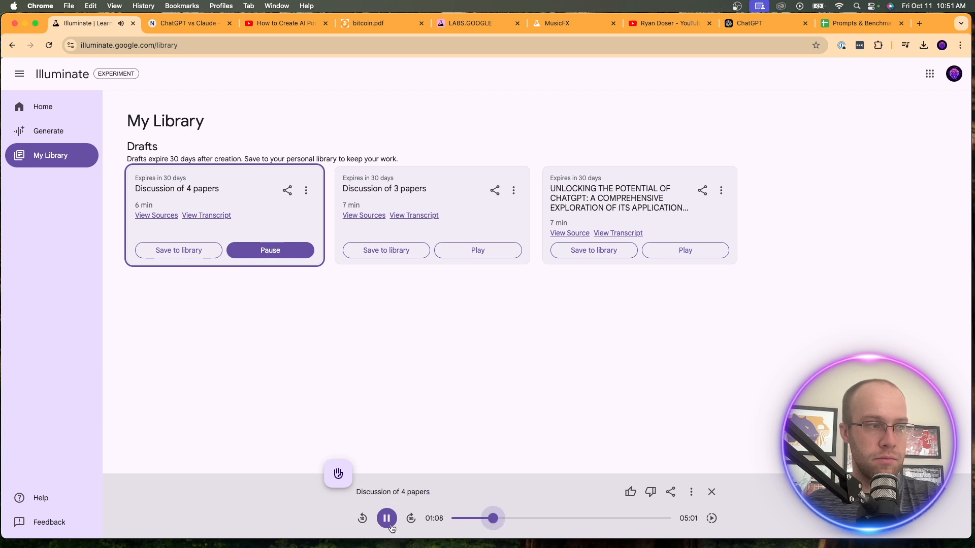
{"action": "left_click", "coordinate": [386, 518]}
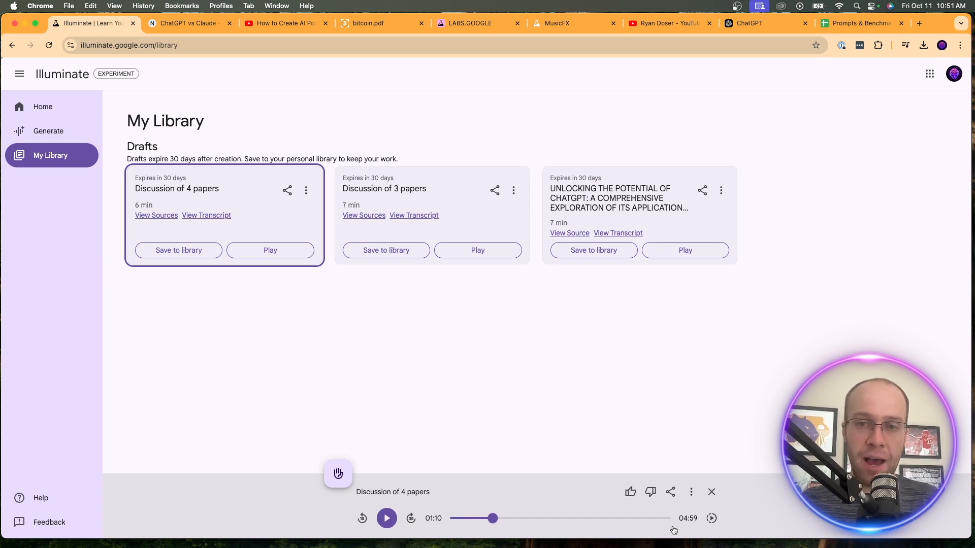
{"action": "mouse_move", "coordinate": [586, 315]}
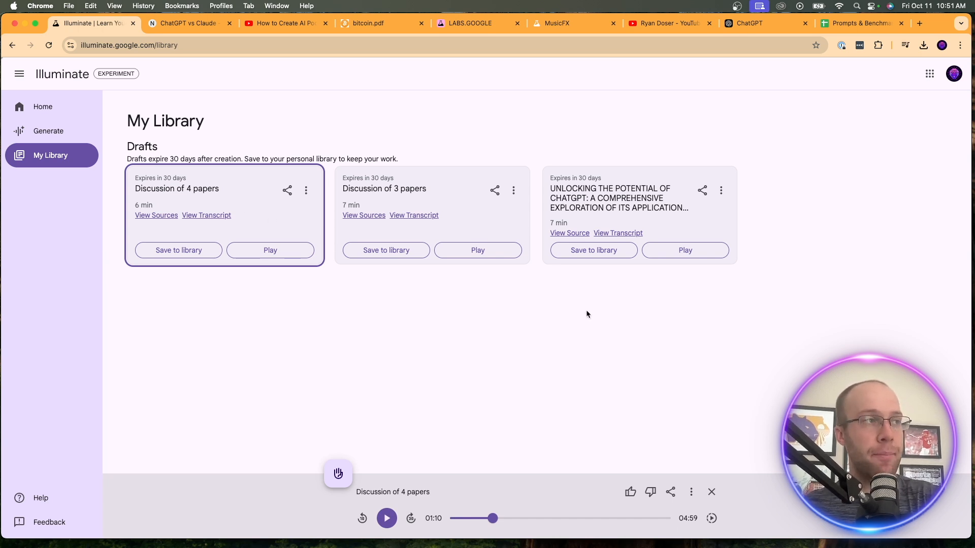
{"action": "left_click", "coordinate": [48, 131]}
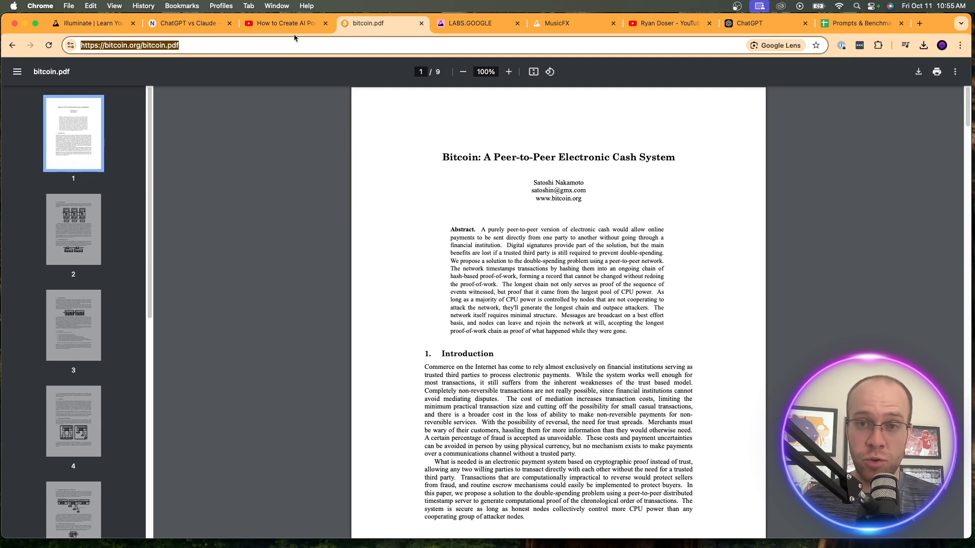
Paste the bitcoin.org white paper URL into Illuminate's generator, glance at NotebookLM, then go to labs.google
{"action": "left_click", "coordinate": [93, 23]}
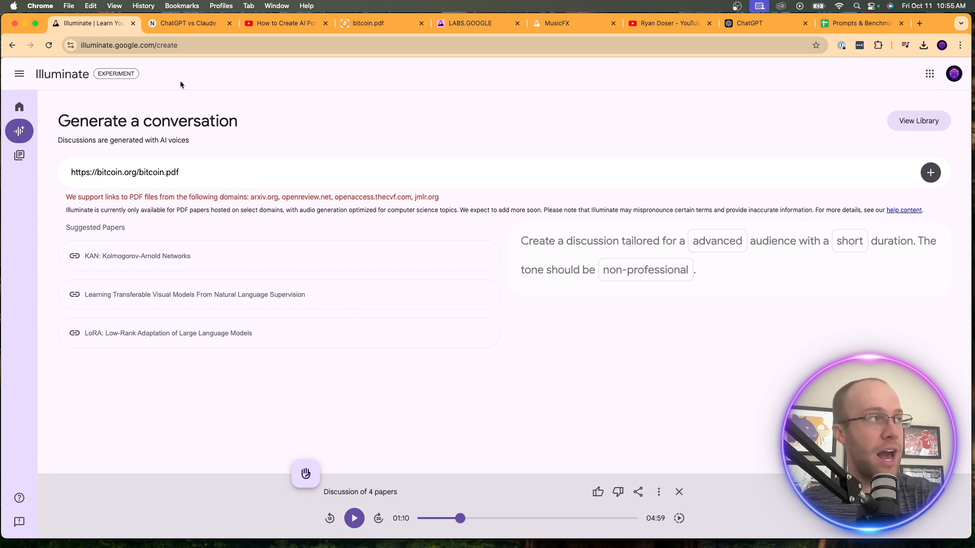
{"action": "mouse_move", "coordinate": [190, 23]}
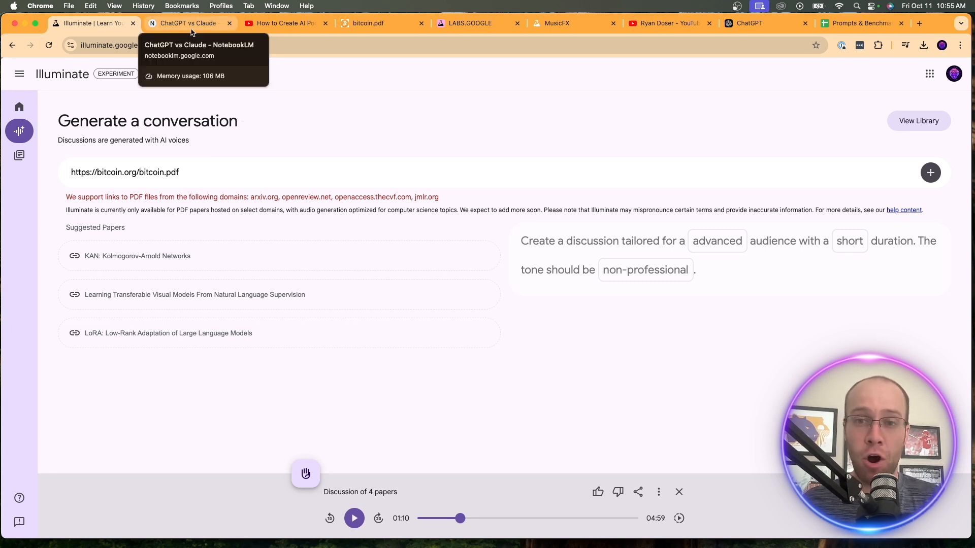
{"action": "left_click", "coordinate": [190, 23]}
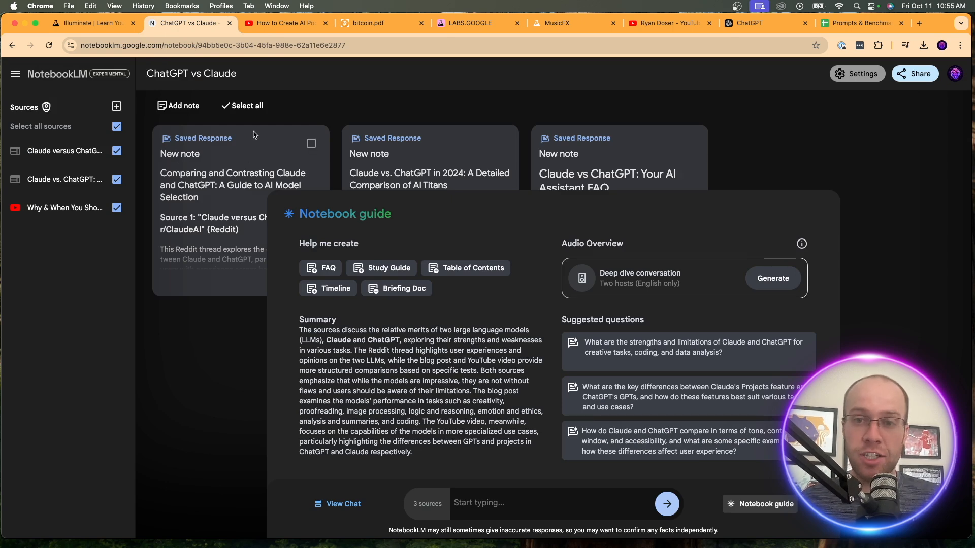
{"action": "left_click", "coordinate": [93, 24]}
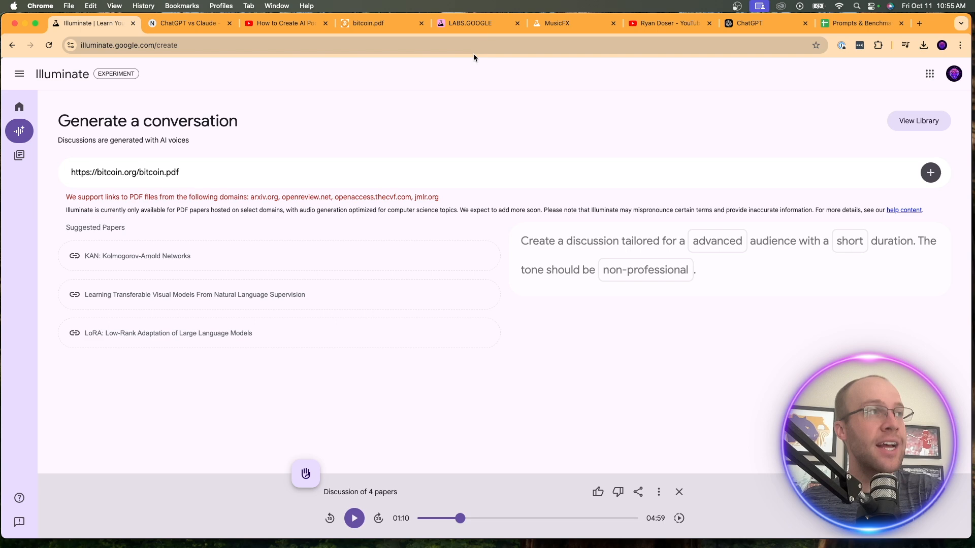
{"action": "left_click", "coordinate": [478, 23]}
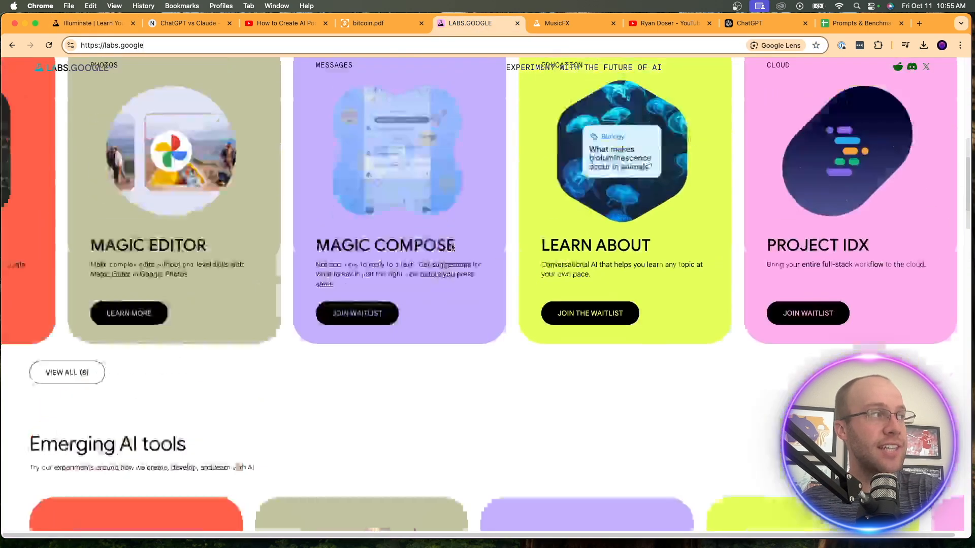
Page through Google Labs' Emerging AI tools carousel and back, then return to the Illuminate home page
{"action": "scroll", "scroll_direction": "down", "scroll_amount": 3}
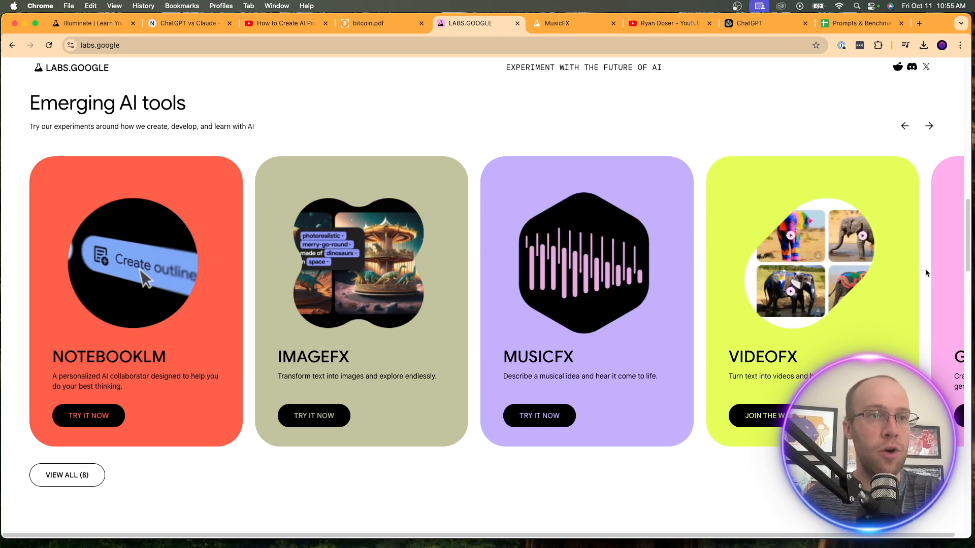
{"action": "left_click", "coordinate": [929, 126]}
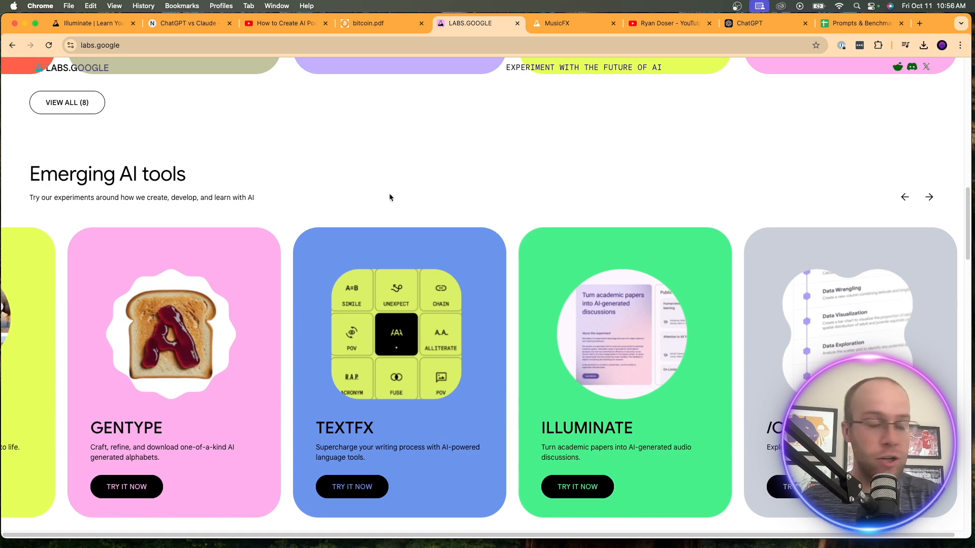
{"action": "left_click", "coordinate": [905, 197]}
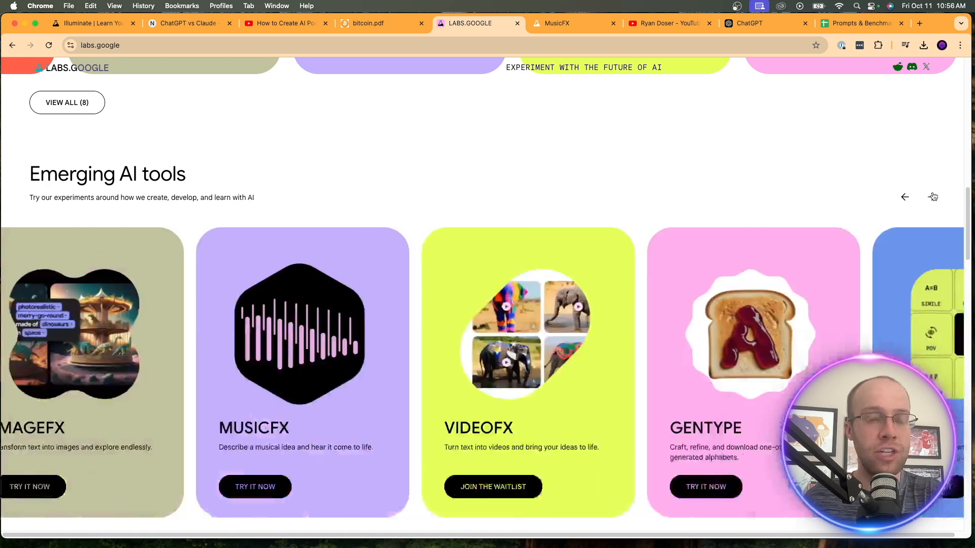
{"action": "left_click", "coordinate": [903, 197]}
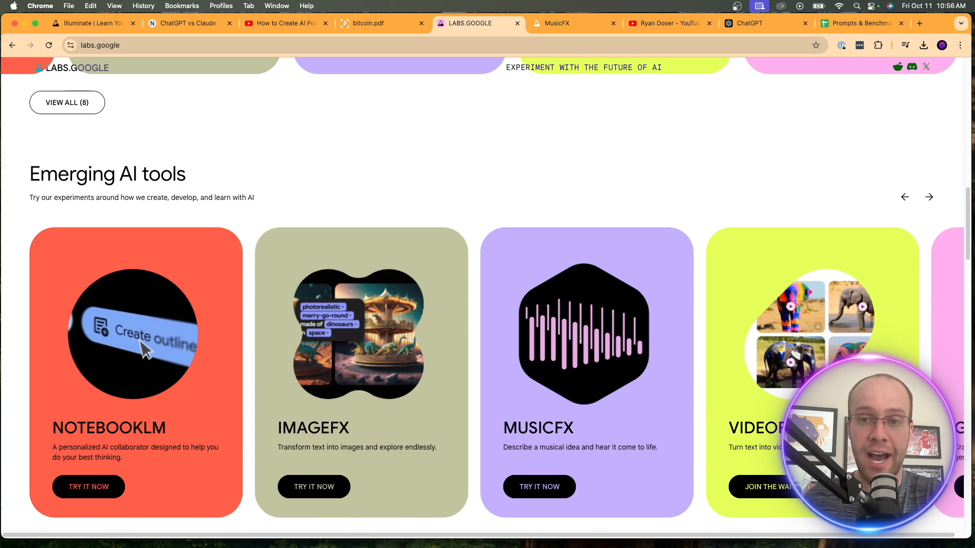
{"action": "left_click", "coordinate": [94, 23]}
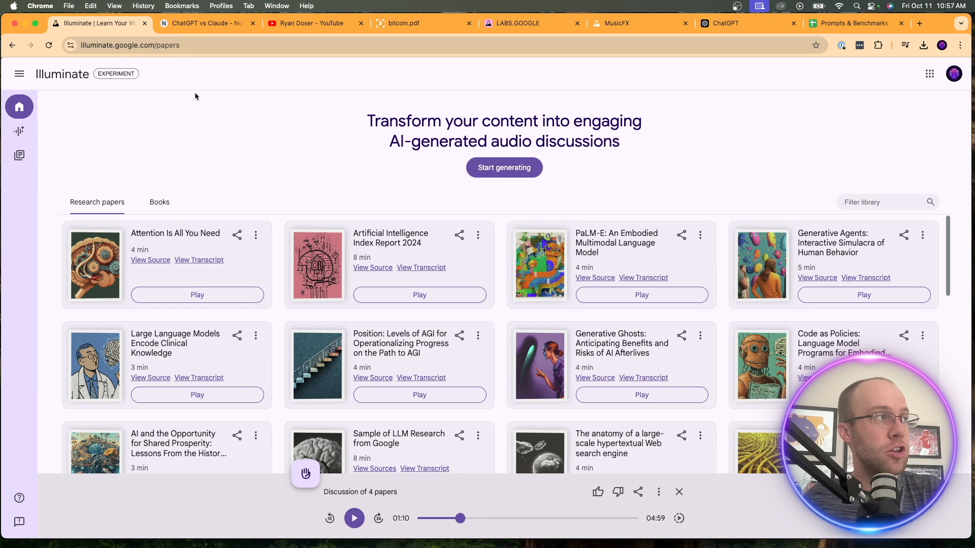
Flip to the NotebookLM notebook, back to Illuminate's library, then the YouTube channel's videos page
{"action": "left_click", "coordinate": [207, 23]}
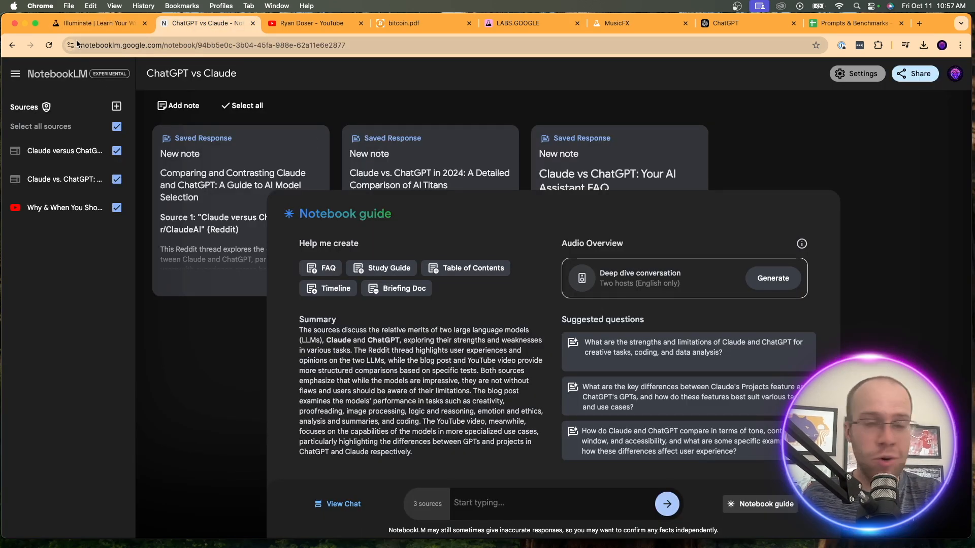
{"action": "left_click", "coordinate": [96, 23]}
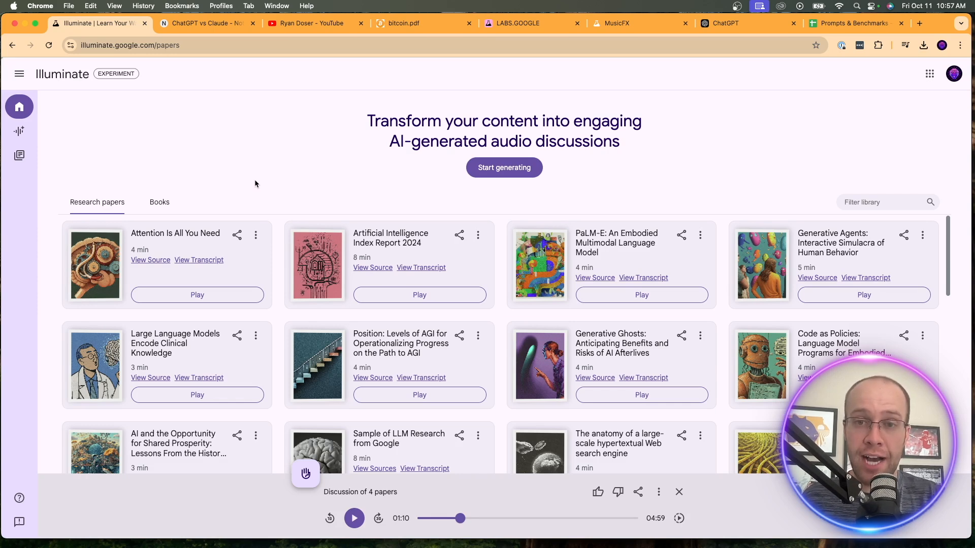
{"action": "left_click", "coordinate": [313, 24]}
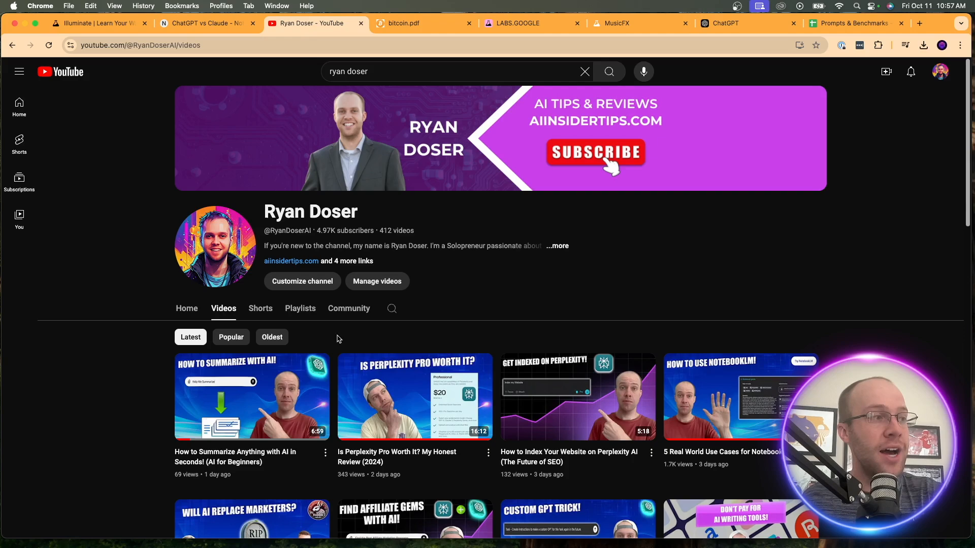
{"action": "scroll", "scroll_direction": "down", "scroll_amount": 3}
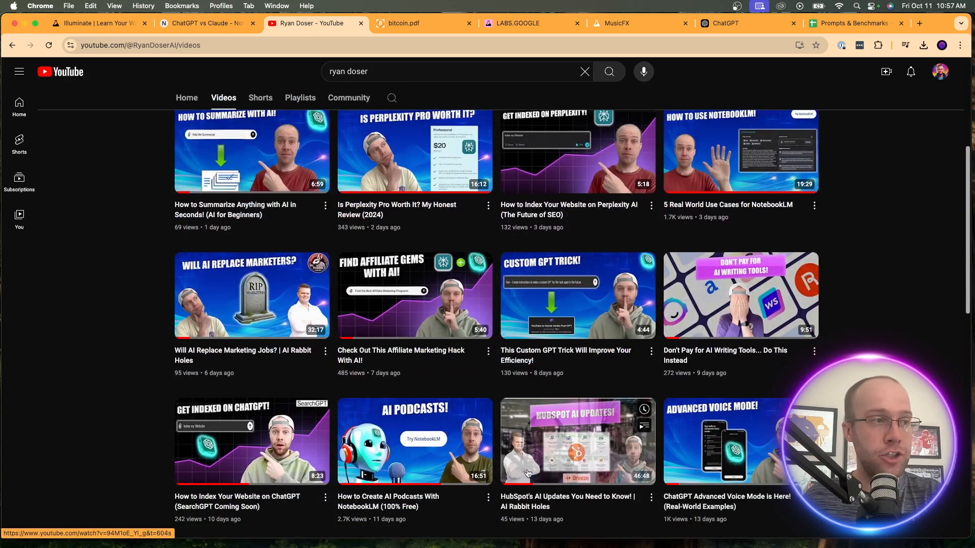
{"action": "scroll", "scroll_direction": "down", "scroll_amount": 3}
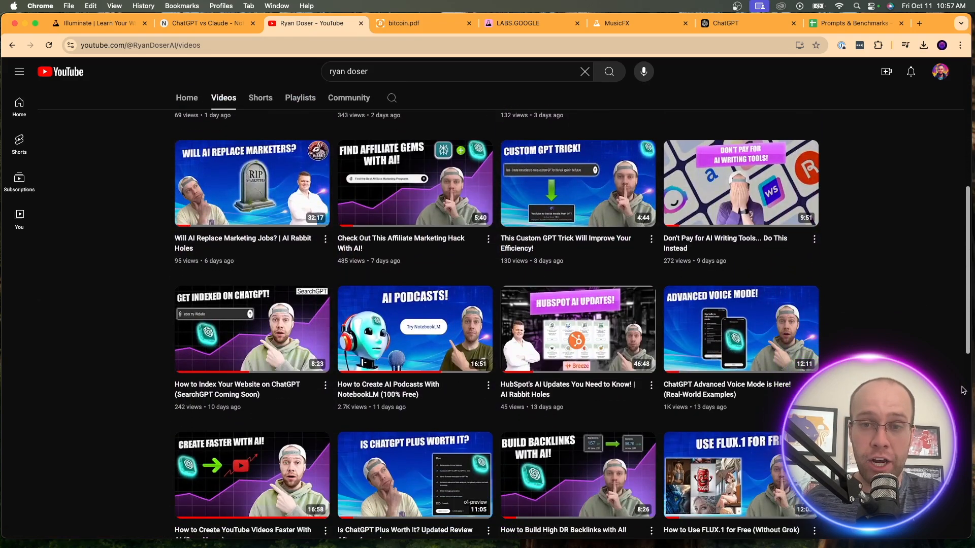